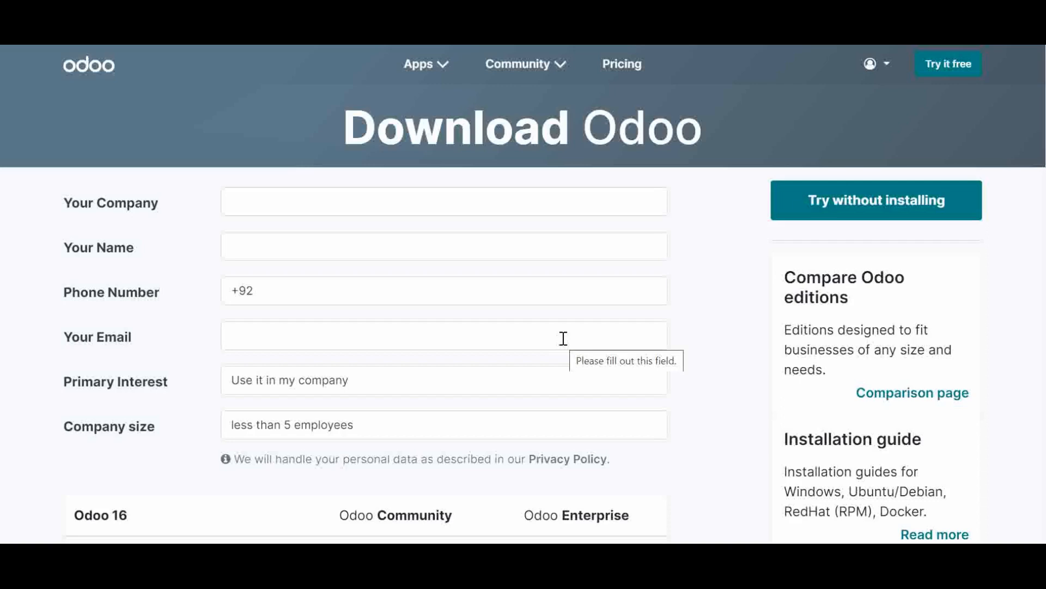
# Open the '16 (stable) - Community Edition' nightly build directory listing.
pyautogui.scroll(-3)
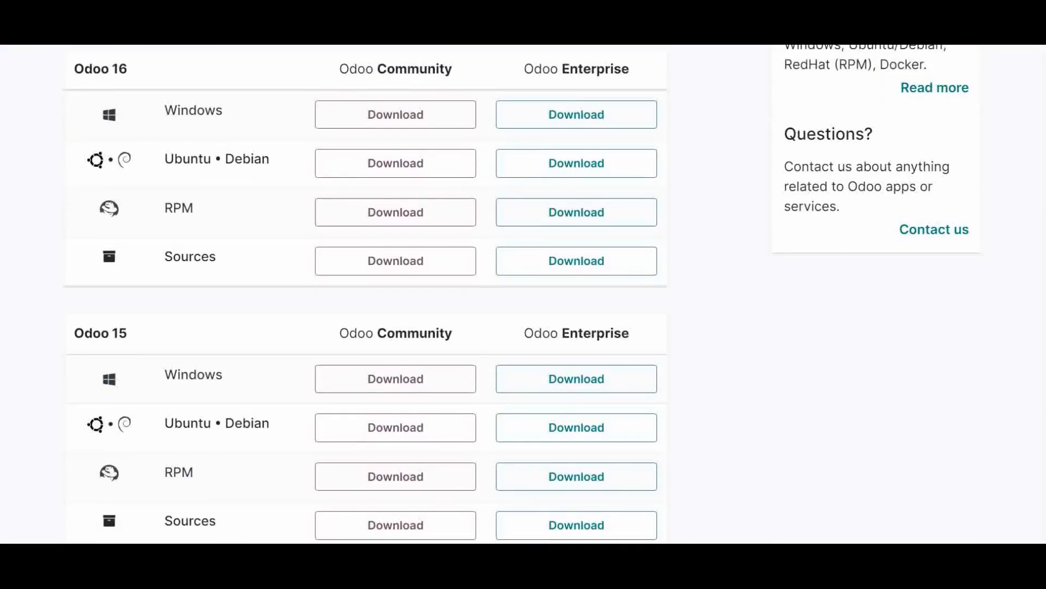
pyautogui.scroll(3)
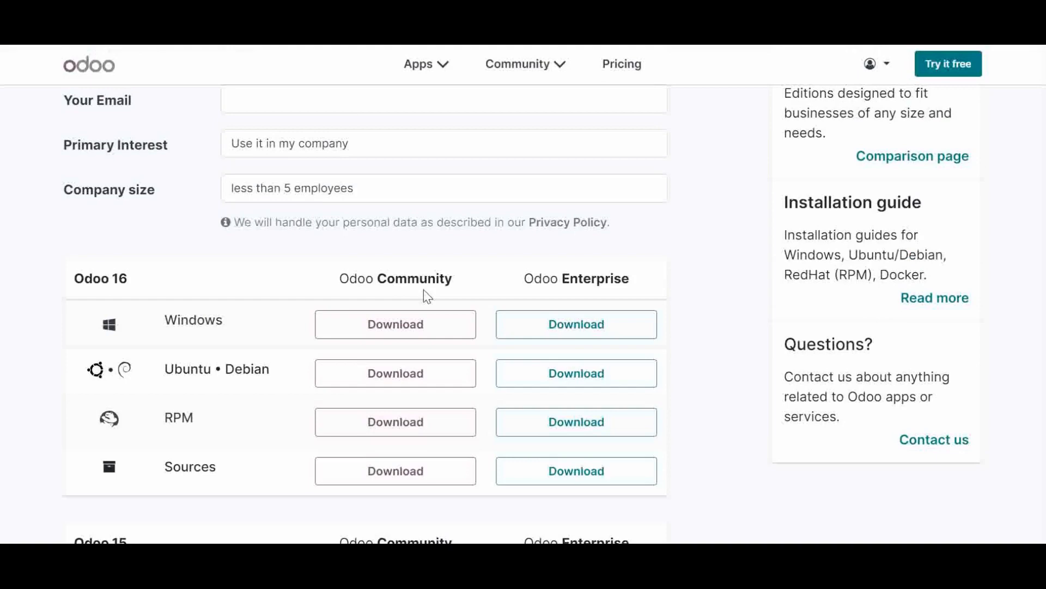
pyautogui.scroll(3)
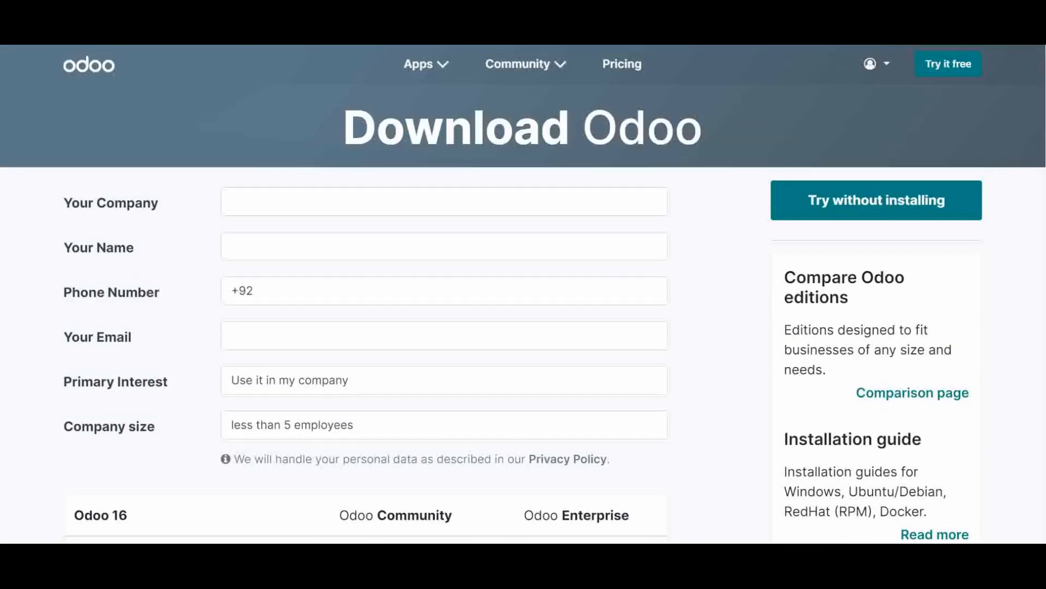
pyautogui.moveTo(648, 281)
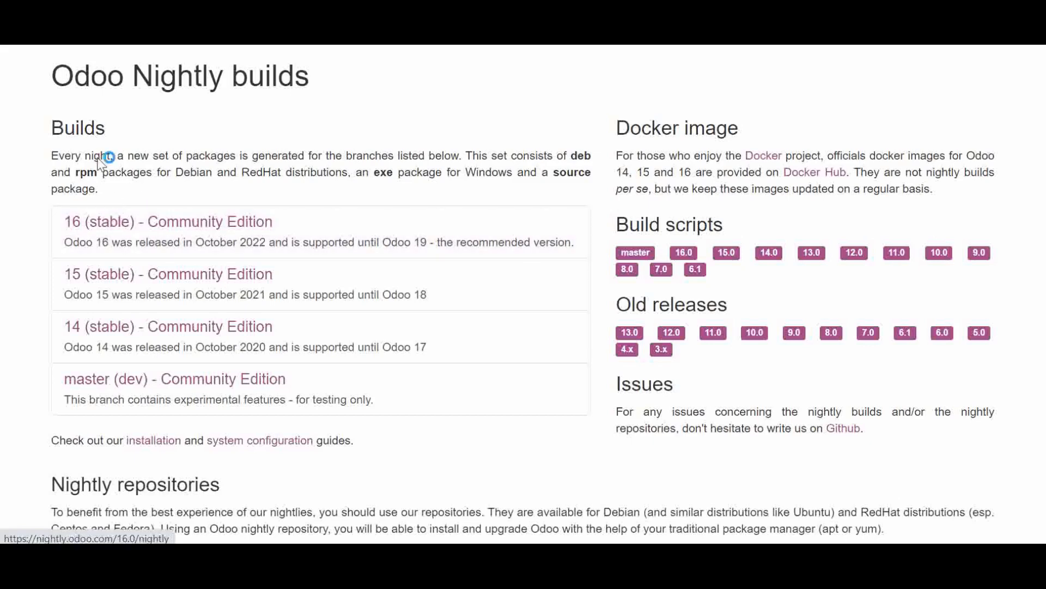
pyautogui.moveTo(75, 128)
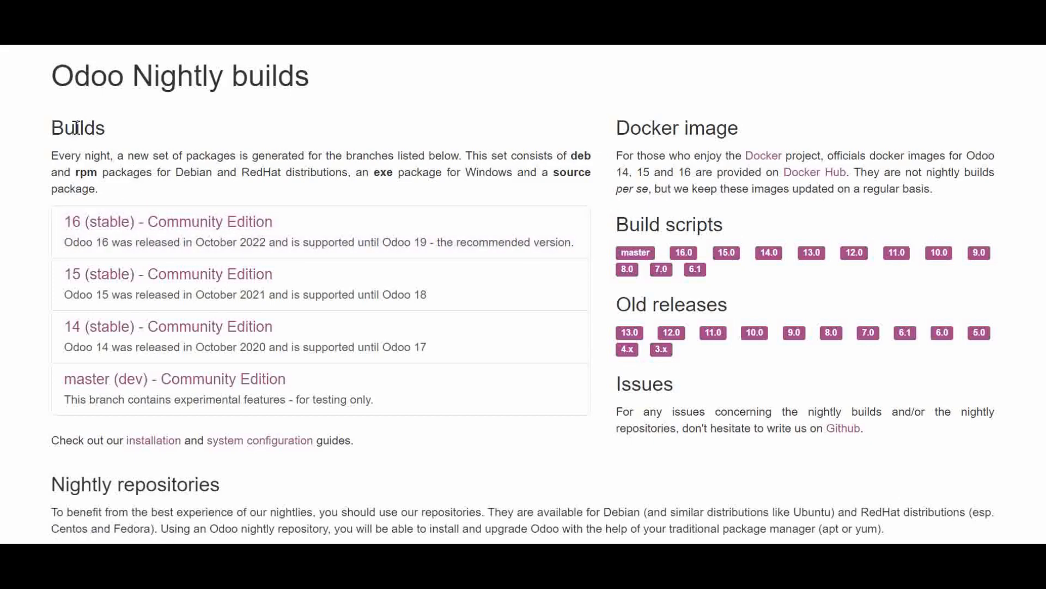
pyautogui.moveTo(189, 221)
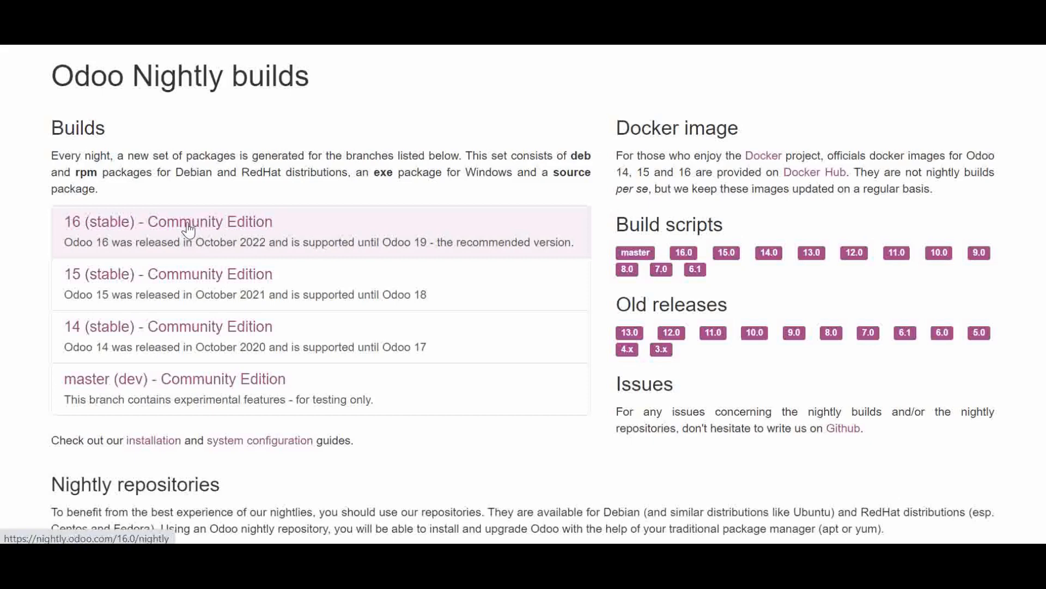
pyautogui.click(168, 221)
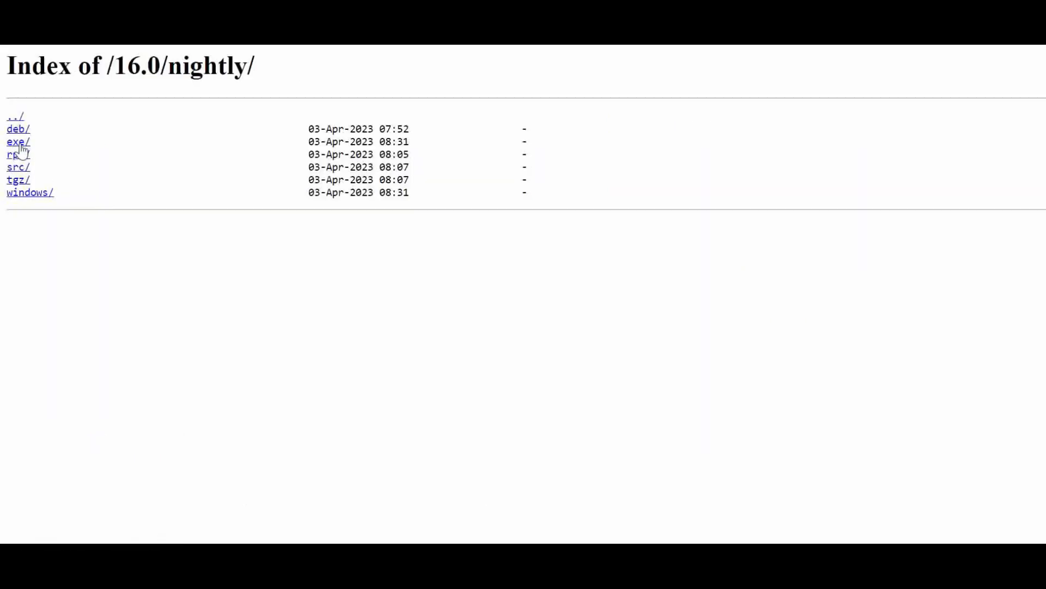
# From the exe/ folder, download odoo_16.0.latest.exe and launch it.
pyautogui.click(19, 141)
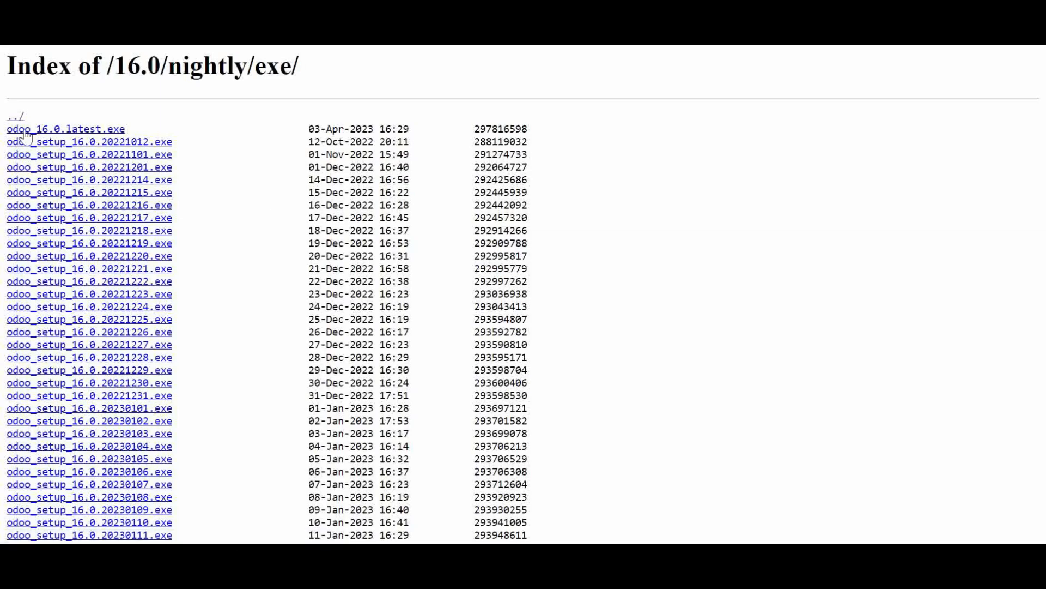
pyautogui.moveTo(64, 138)
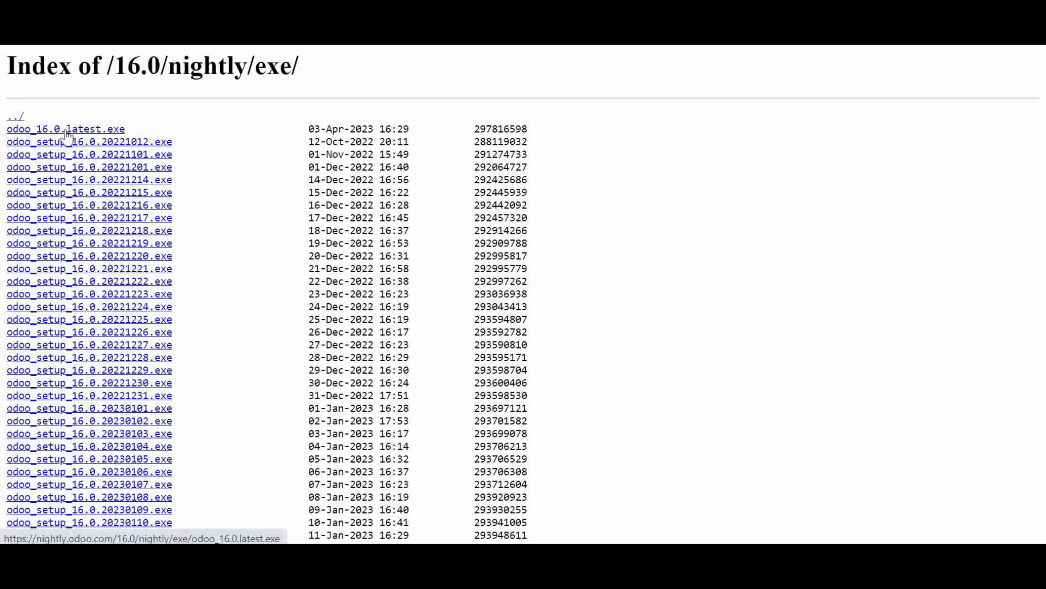
pyautogui.click(64, 128)
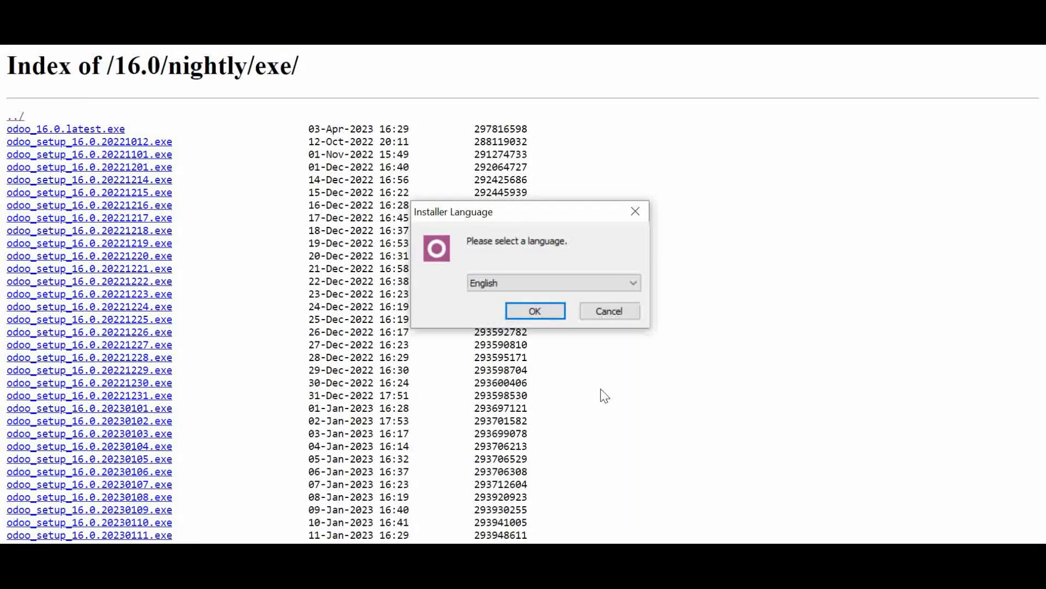
pyautogui.moveTo(600, 394)
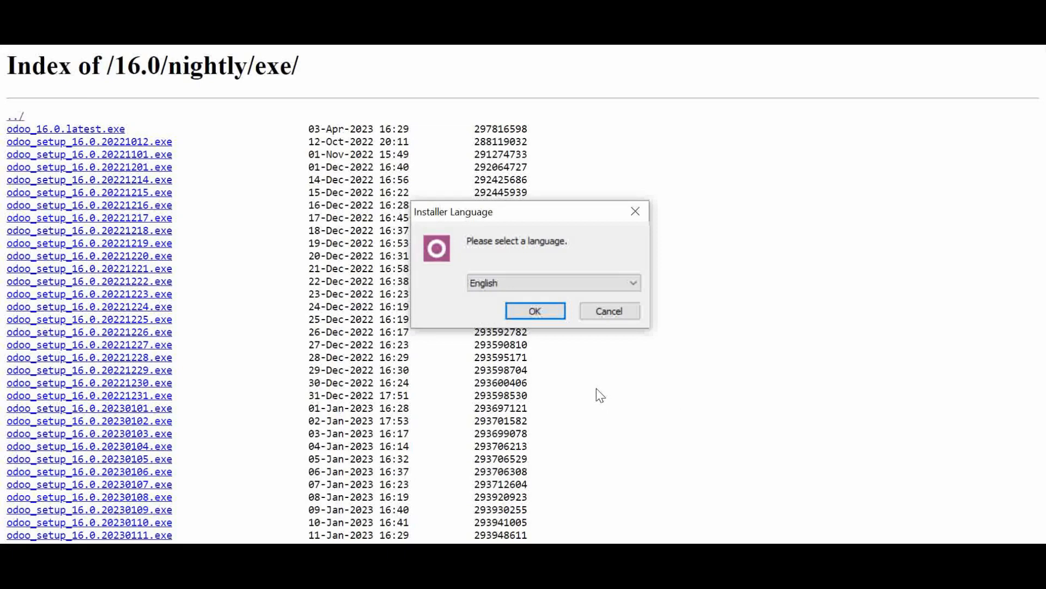
pyautogui.moveTo(534, 310)
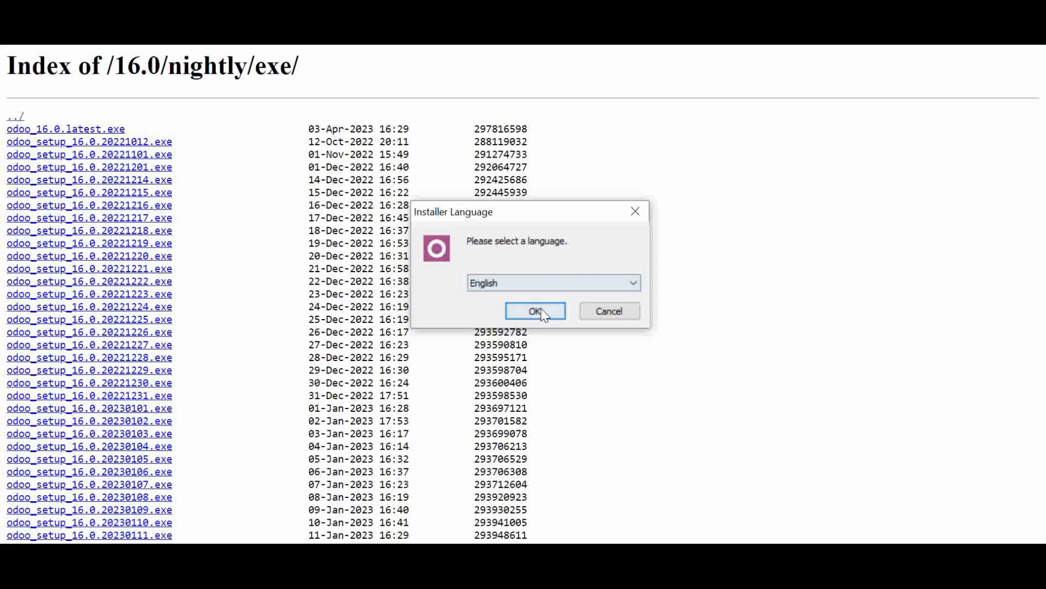
# Proceed in English, agree to the licence and keep Odoo Server with PostgreSQL components.
pyautogui.click(533, 311)
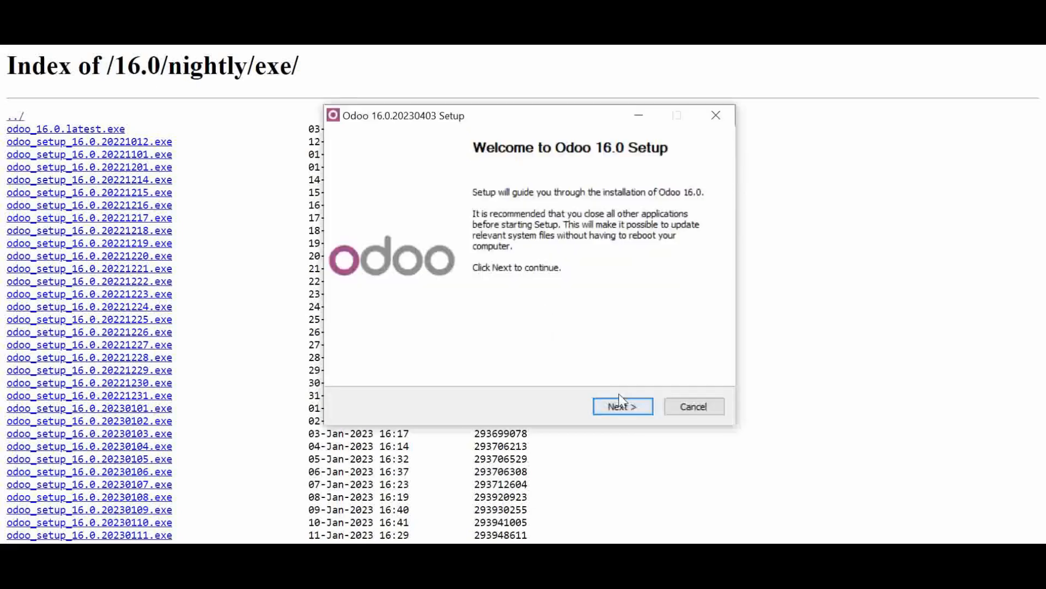
pyautogui.click(622, 405)
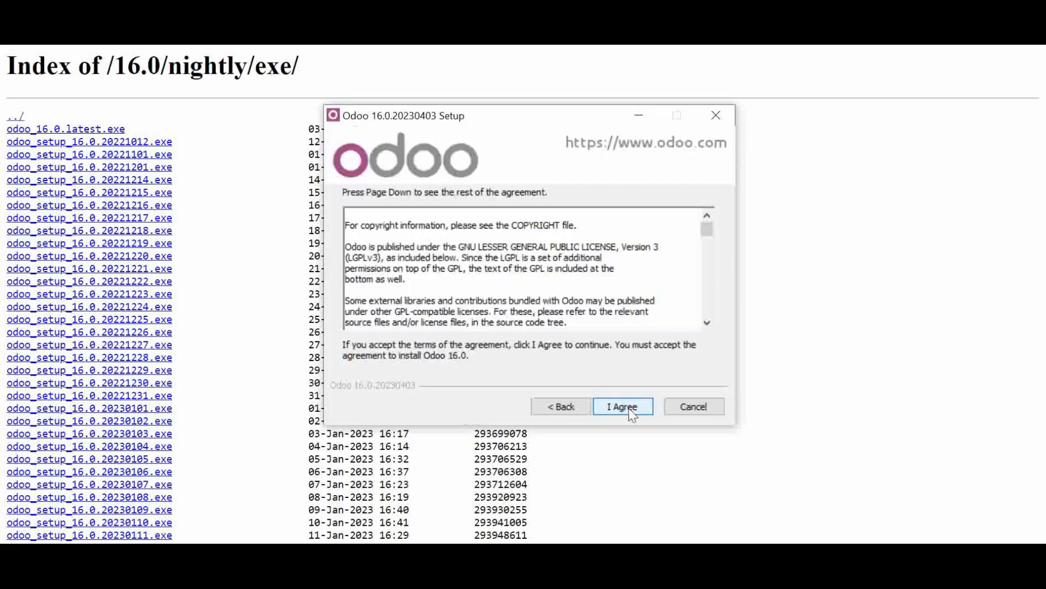
pyautogui.scroll(-3)
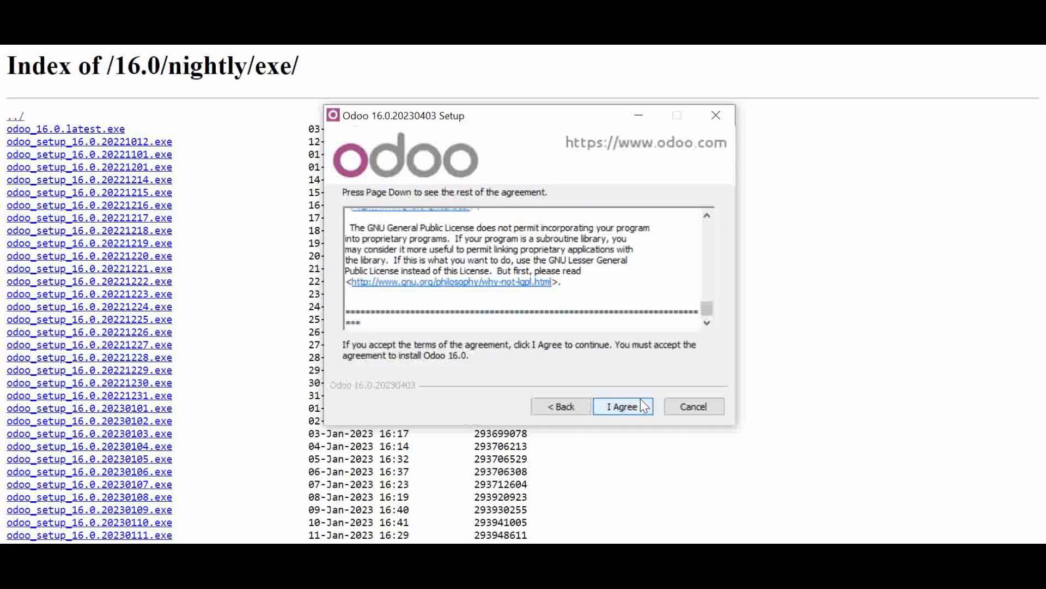
pyautogui.click(622, 405)
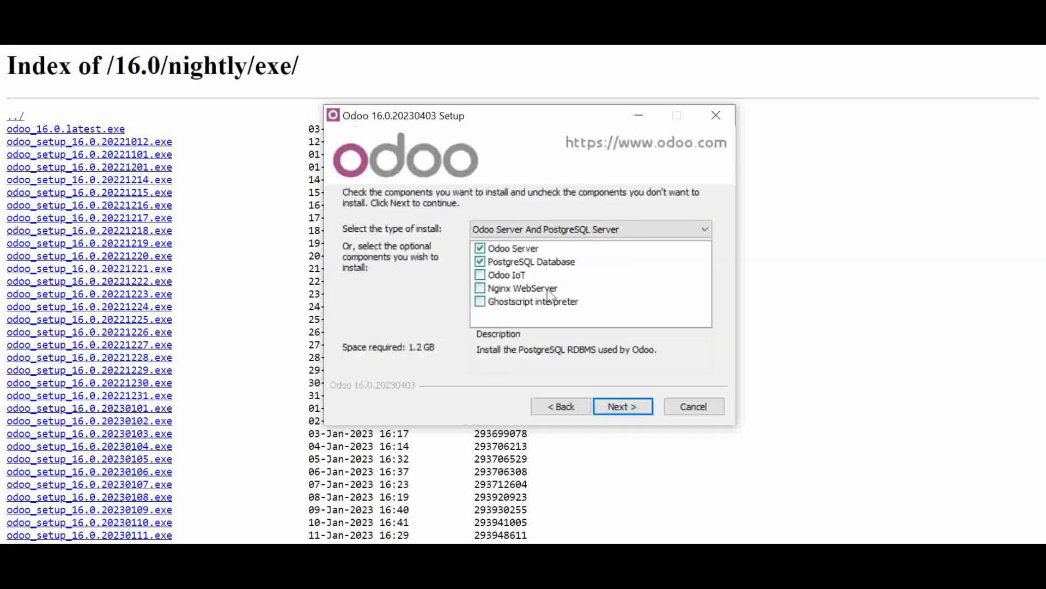
pyautogui.click(623, 405)
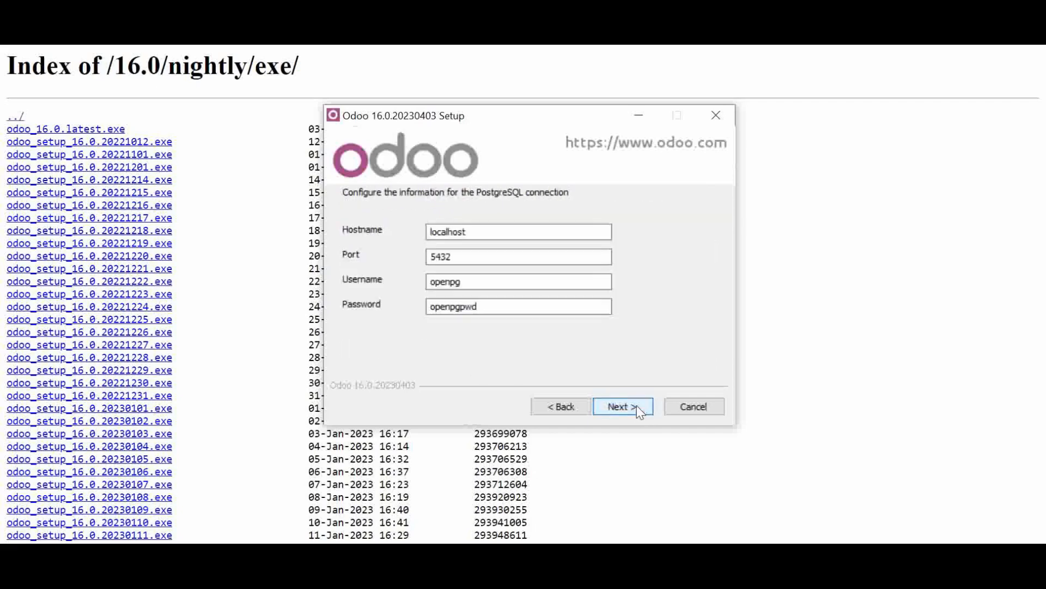
pyautogui.moveTo(493, 245)
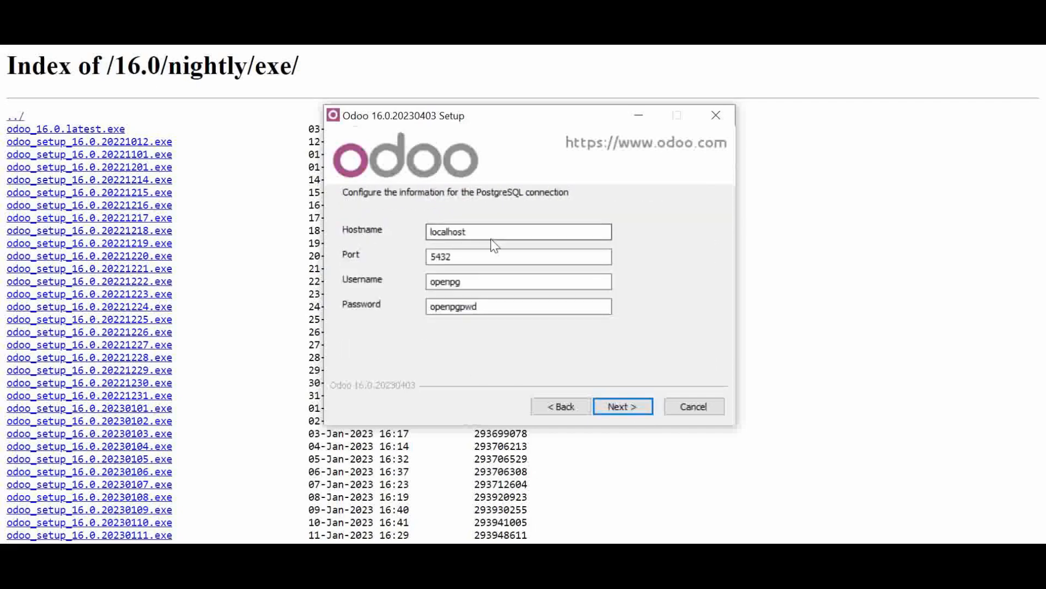
pyautogui.moveTo(373, 252)
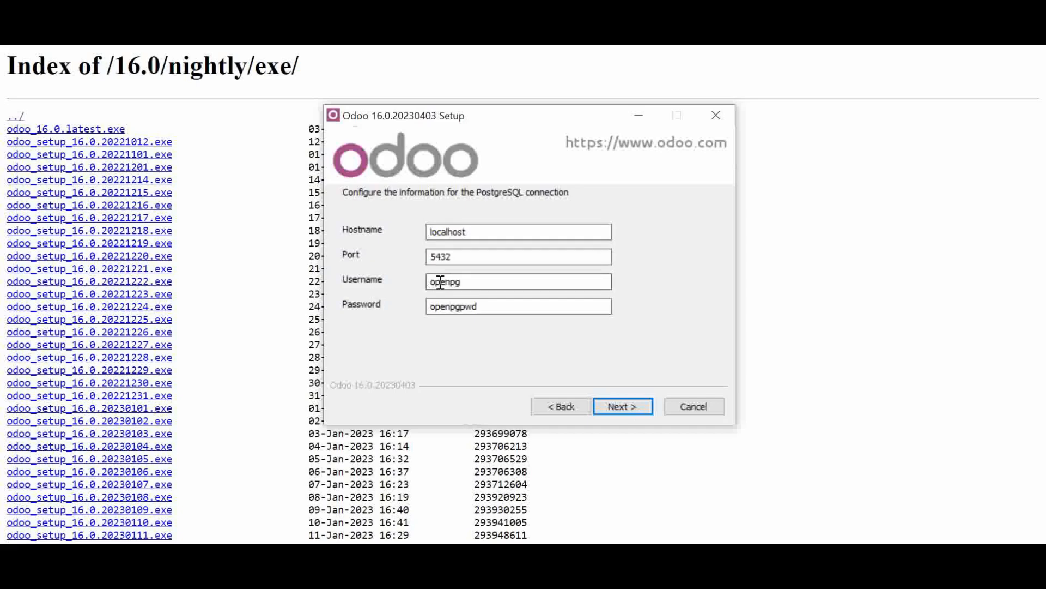
pyautogui.moveTo(454, 327)
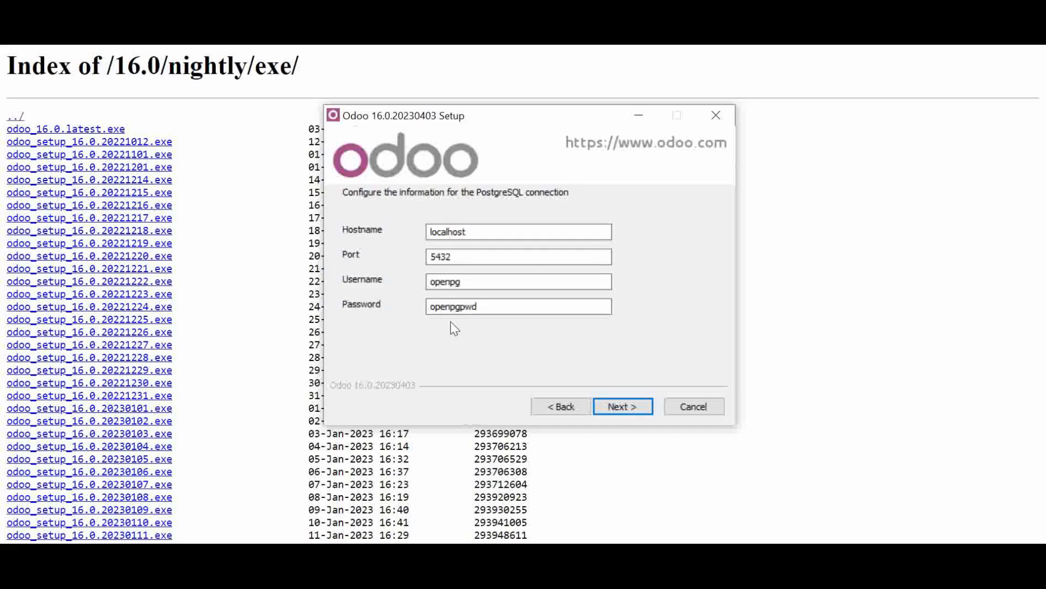
pyautogui.moveTo(634, 404)
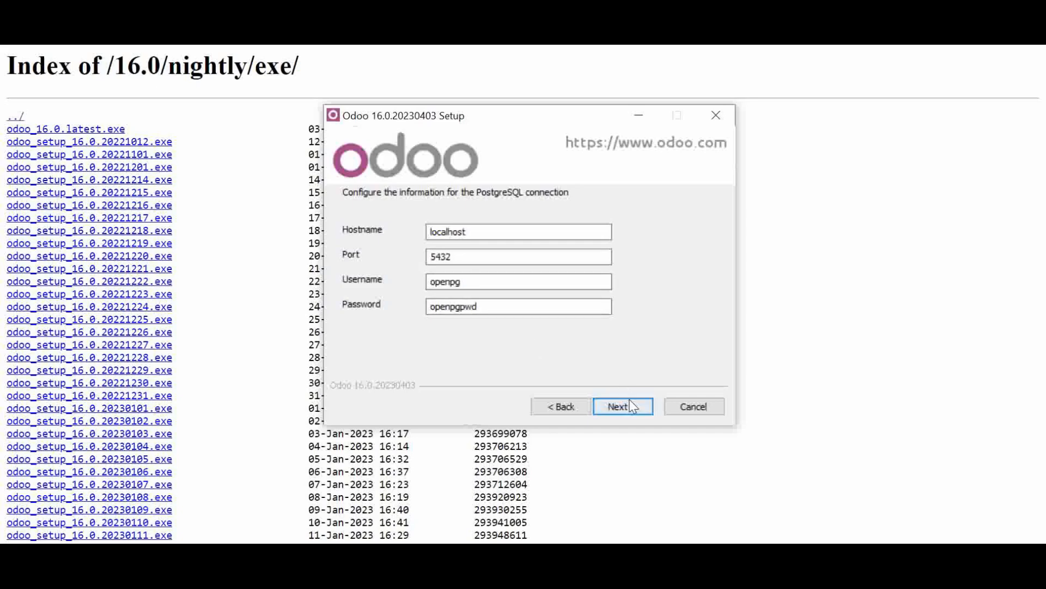
pyautogui.moveTo(631, 409)
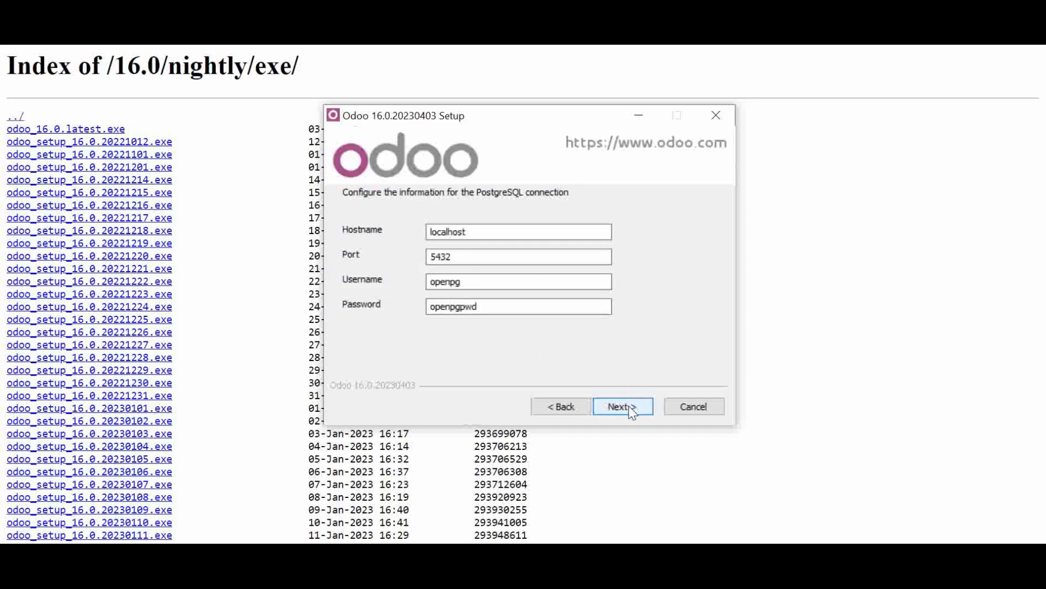
pyautogui.click(622, 405)
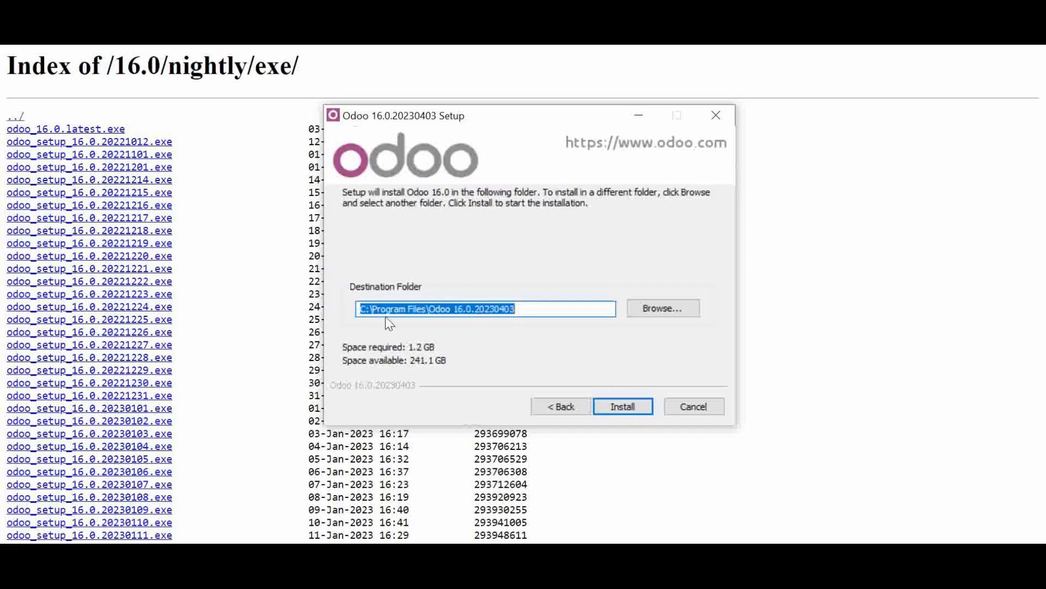
pyautogui.moveTo(447, 342)
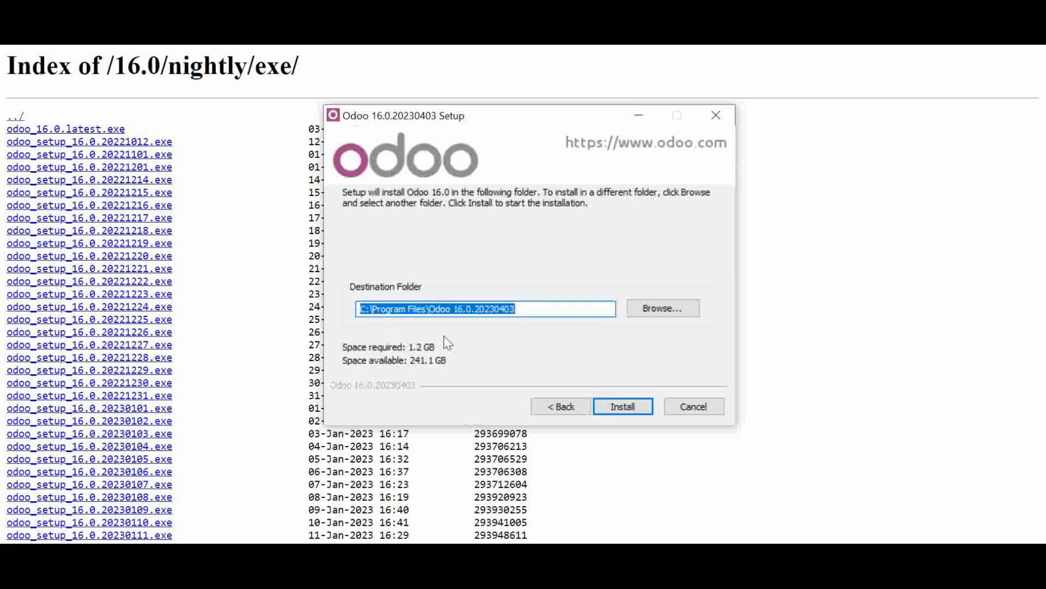
# Change the destination folder to D:\Odoo16 and start the installation.
pyautogui.click(662, 307)
pyautogui.write('D:\\Odoo1')
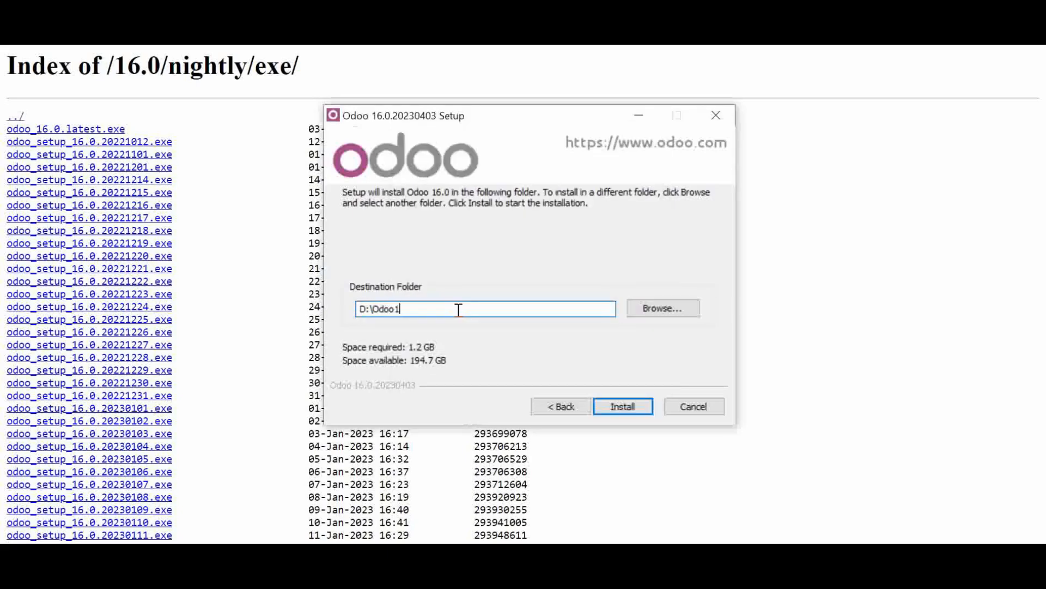
pyautogui.write('6')
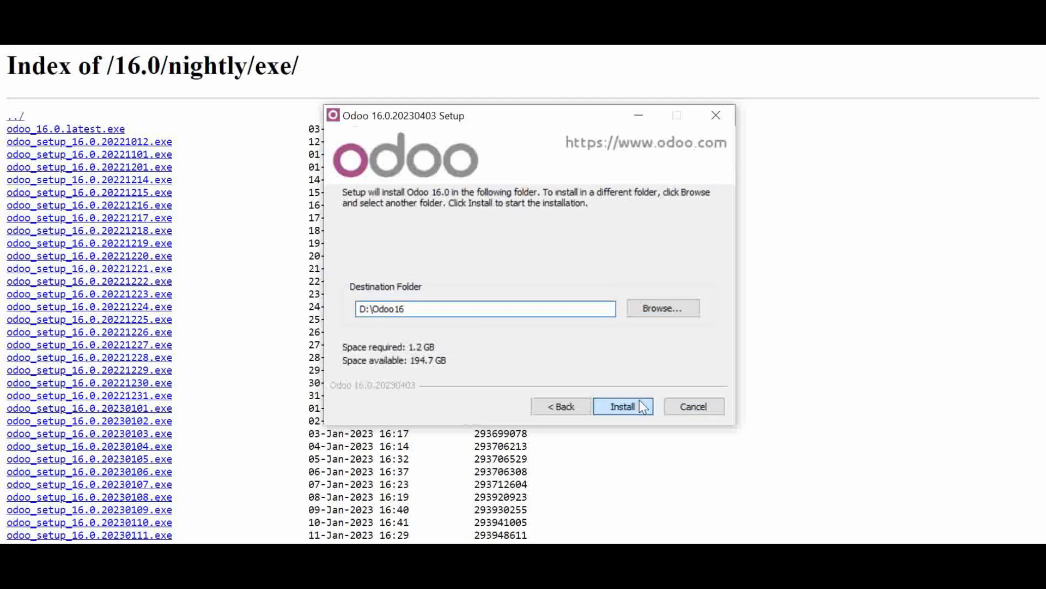
pyautogui.click(622, 406)
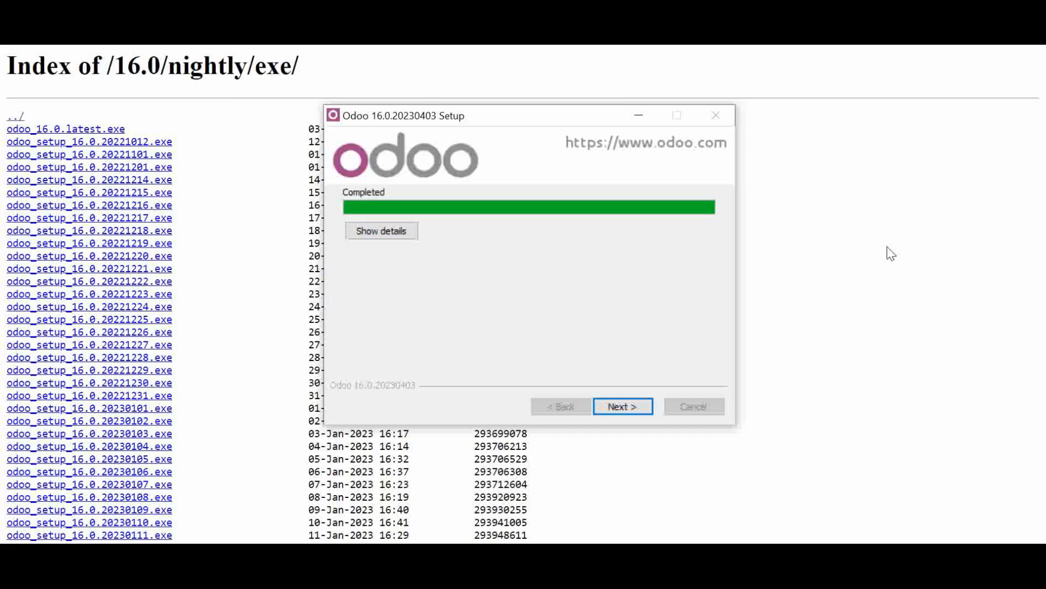
pyautogui.moveTo(670, 335)
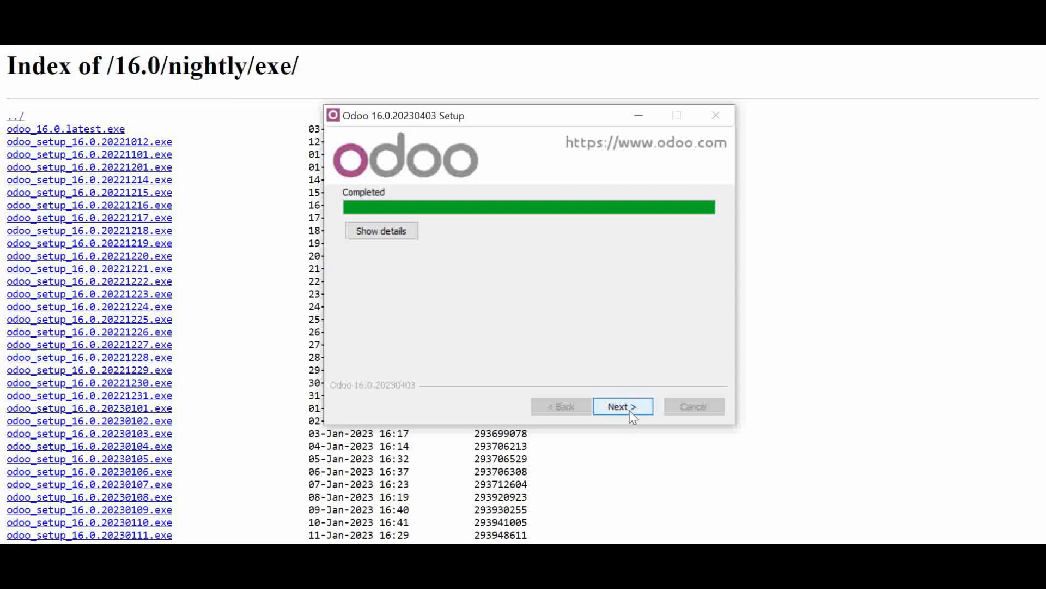
# Continue once the progress bar shows Completed.
pyautogui.click(621, 405)
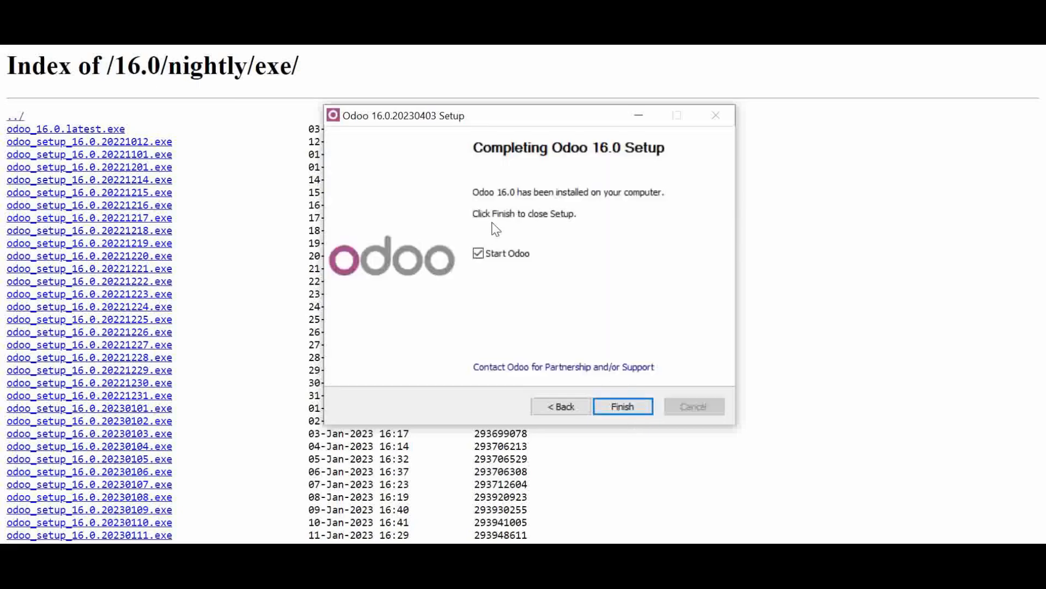
pyautogui.moveTo(575, 296)
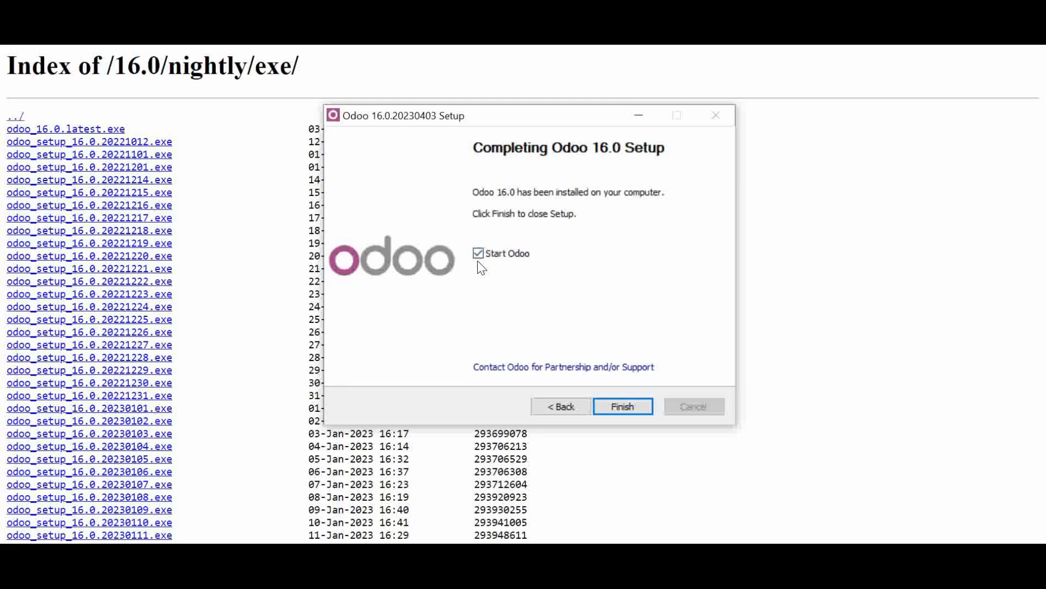
# Finish setup with Start Odoo ticked so Odoo launches in the browser.
pyautogui.click(621, 406)
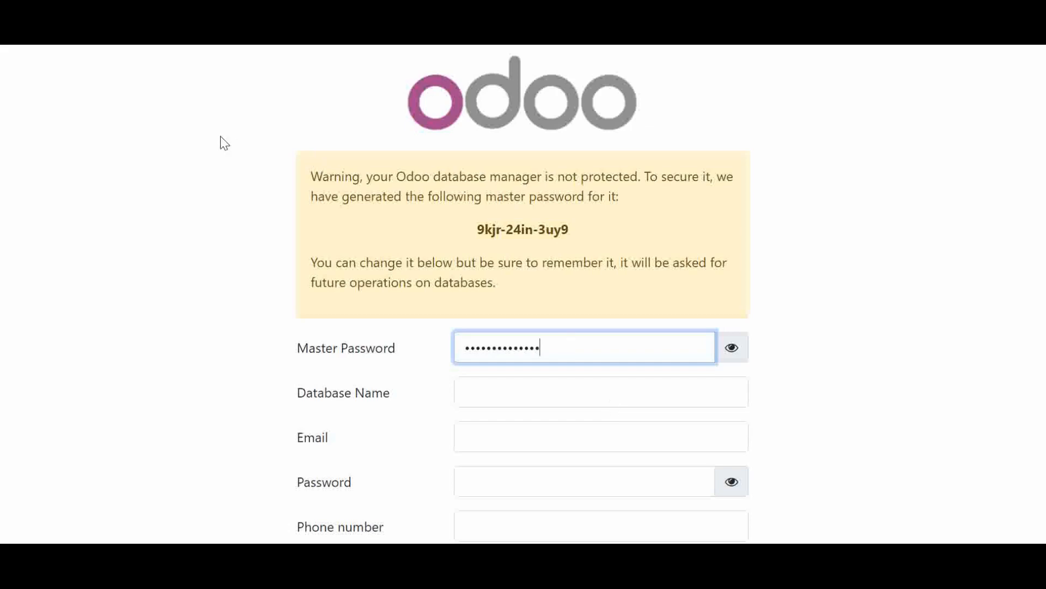
# Review the Odoo database creation form with the generated master password filled in.
pyautogui.scroll(-3)
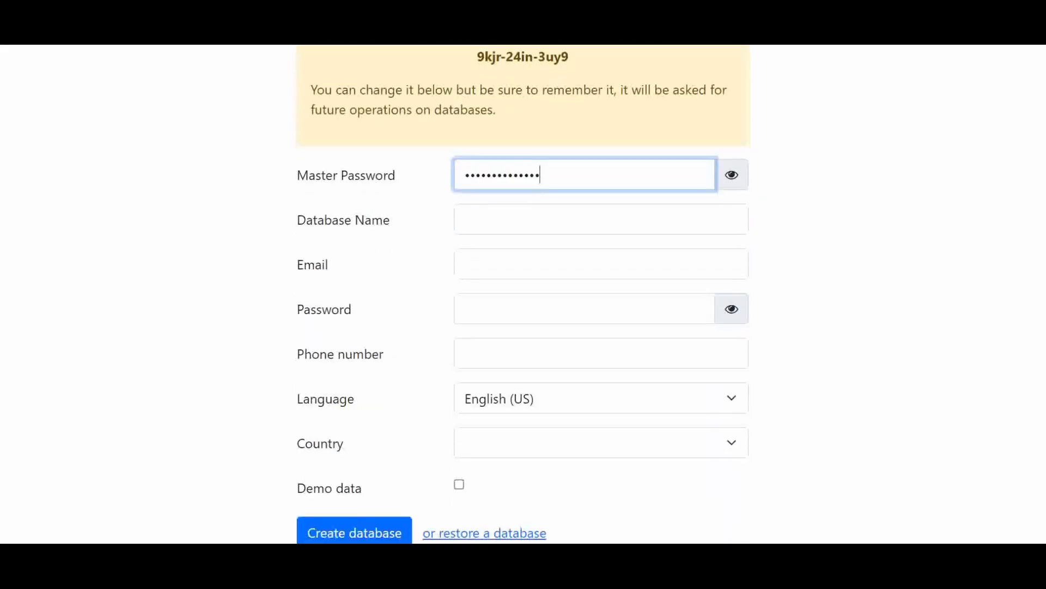
pyautogui.scroll(3)
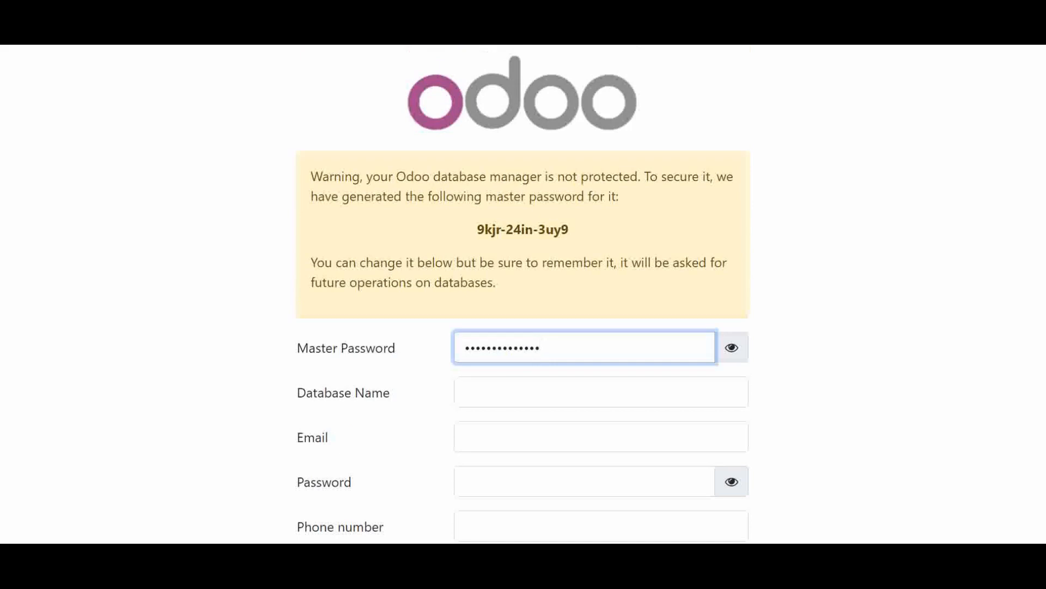
pyautogui.write('•')
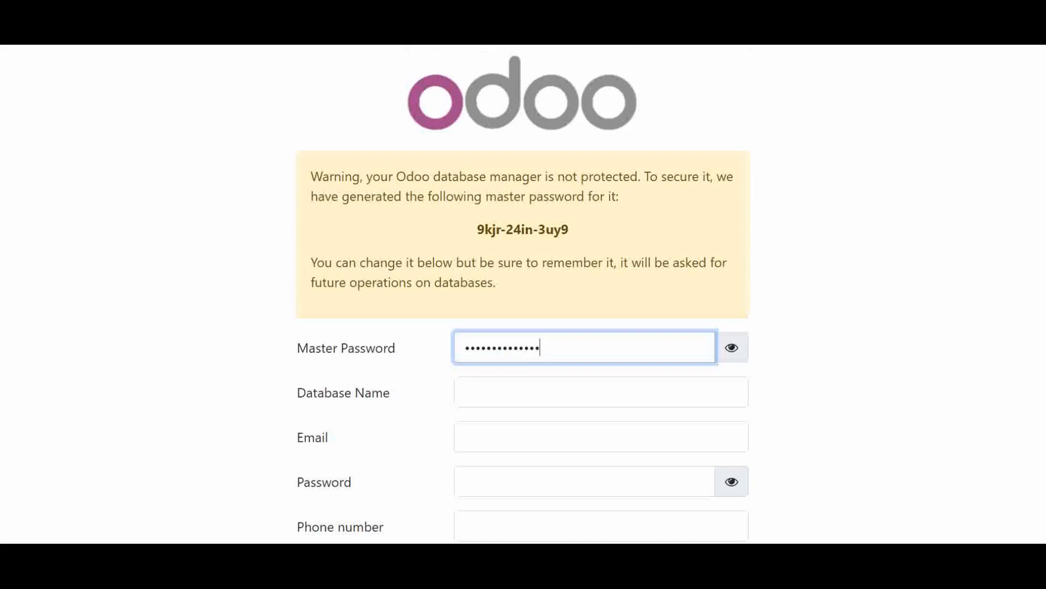